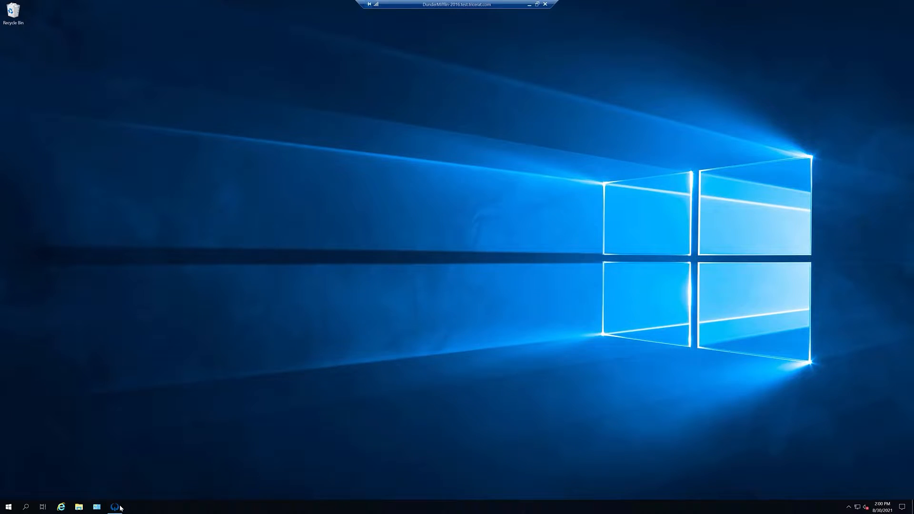
- Launch the ScrewDrivers Administration console from the taskbar
click(116, 506)
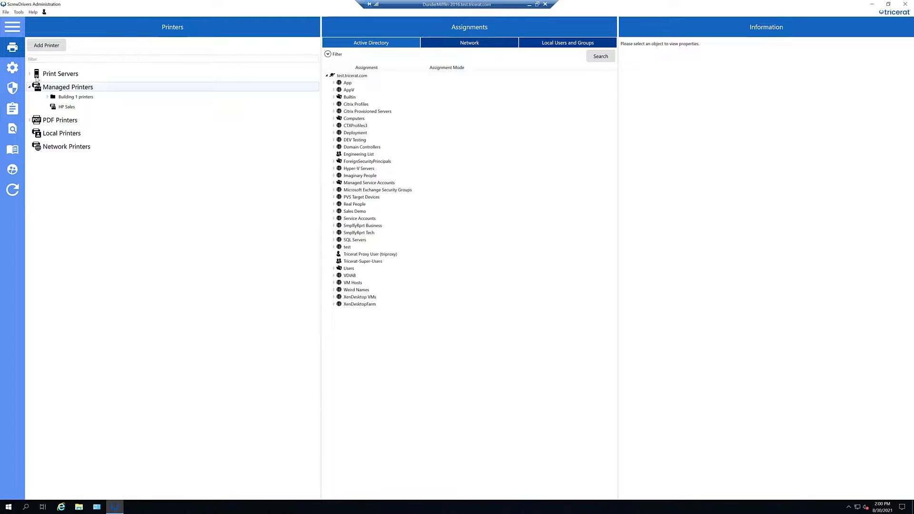
mouse_move(12, 68)
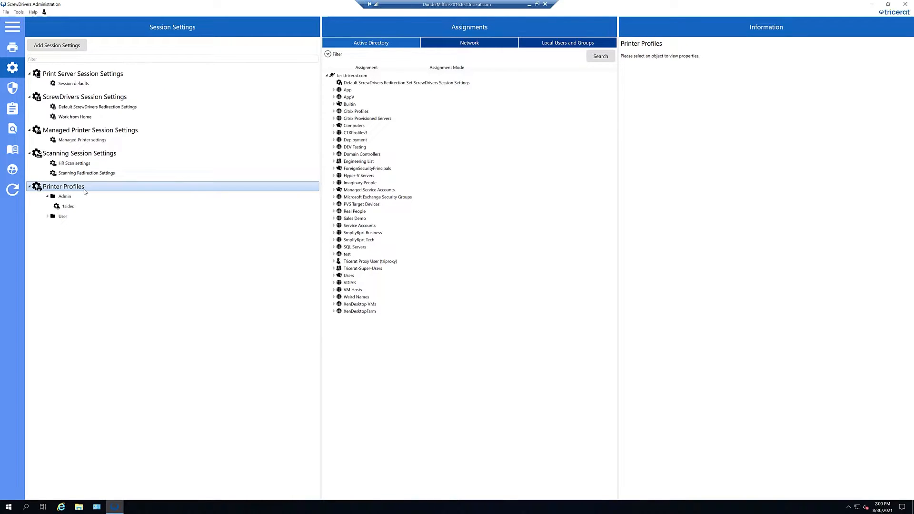
- Create a new printer profile under Printer Profiles named '2sided B/W'
right_click(63, 186)
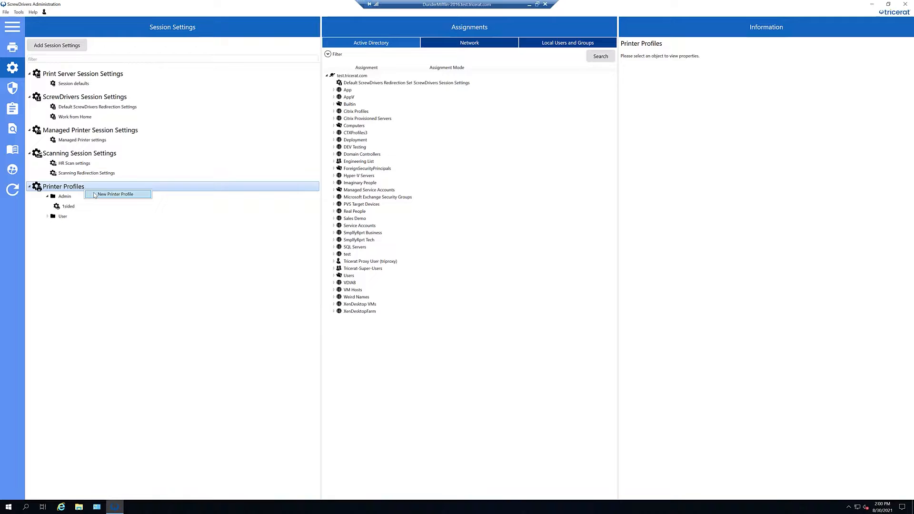
click(116, 194)
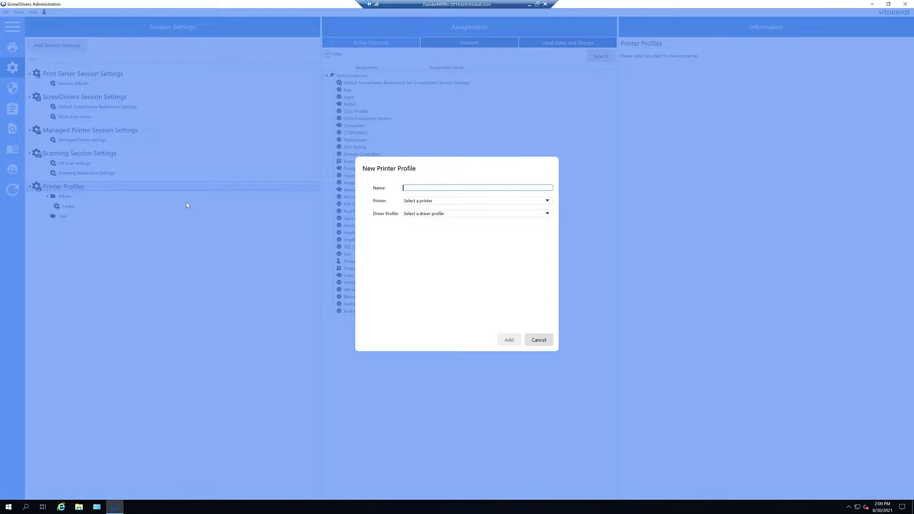
text(2sided B/)
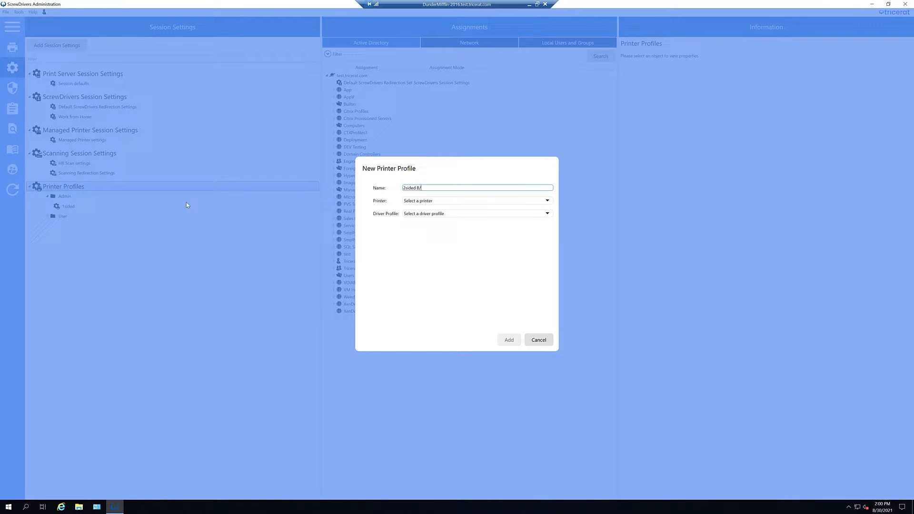
text(W)
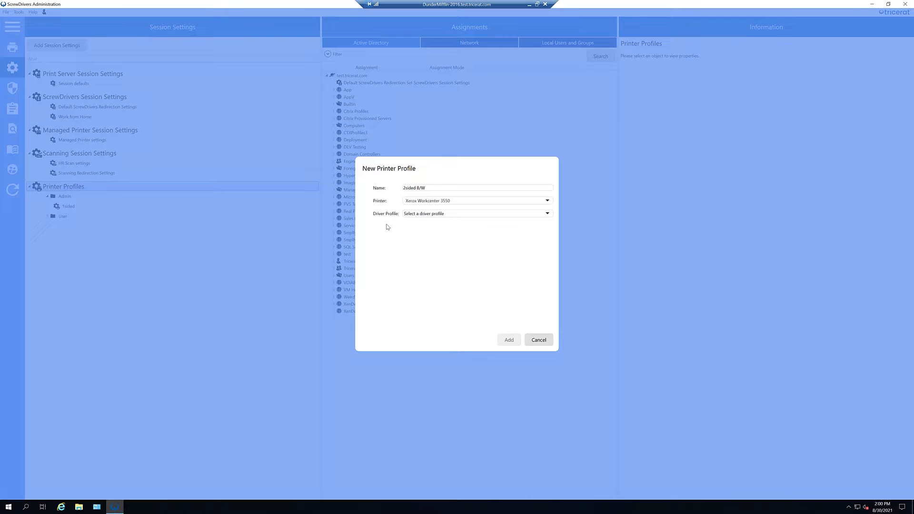
mouse_move(417, 219)
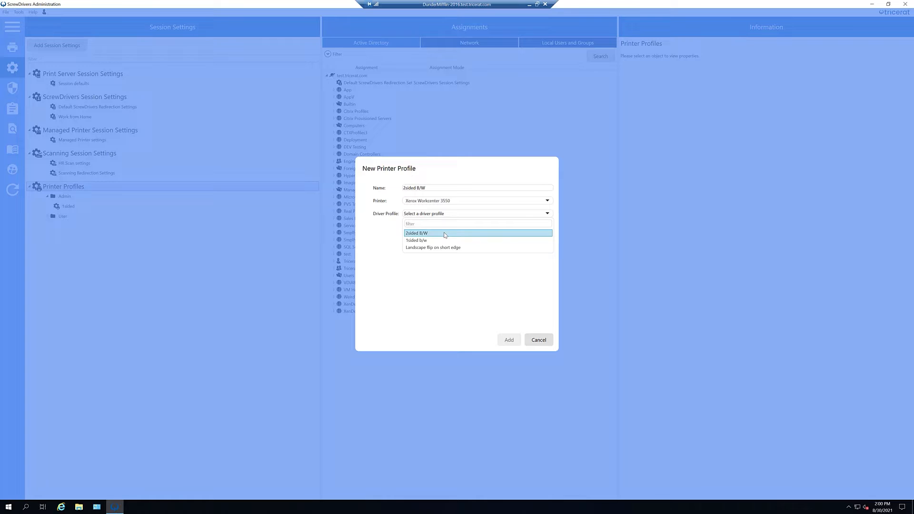
- Assign driver profile 2sided B/W for the Xerox WorkCentre 3550, add it, and view it under Admin
click(416, 233)
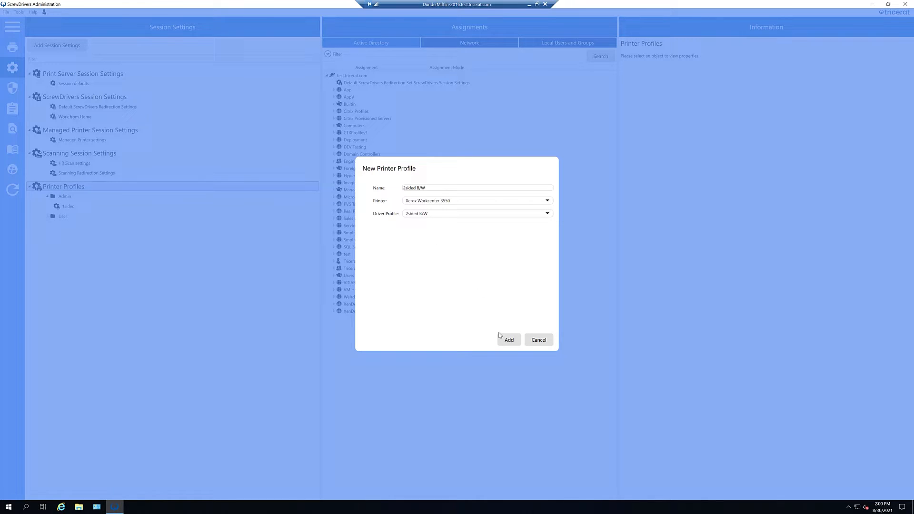
click(508, 340)
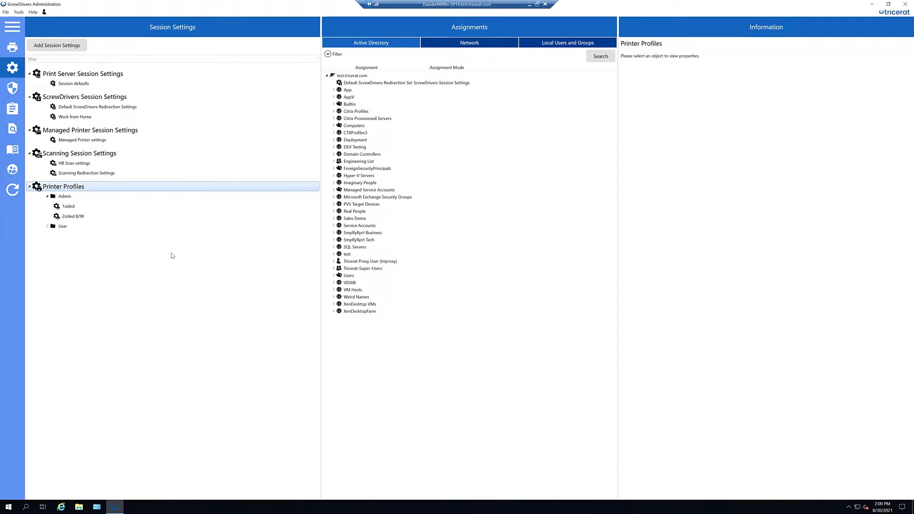
click(72, 216)
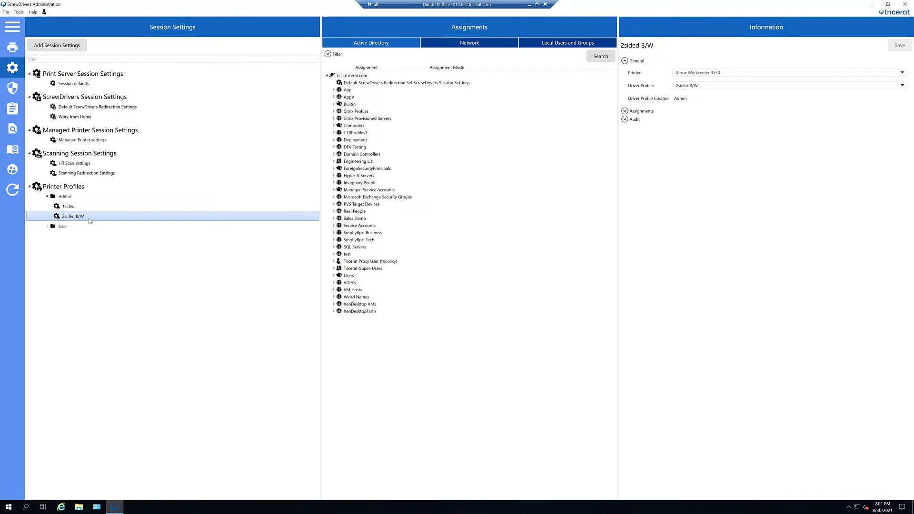